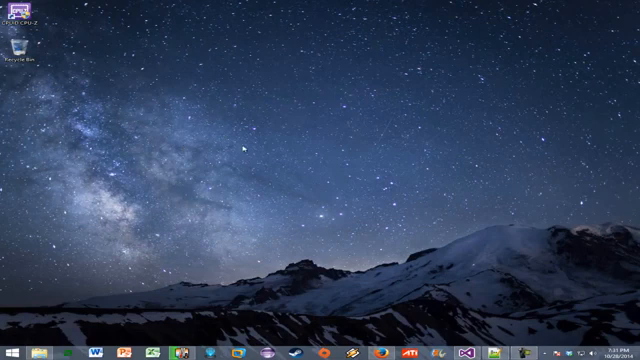
{"action": "mouse_move", "coordinate": [344, 114]}
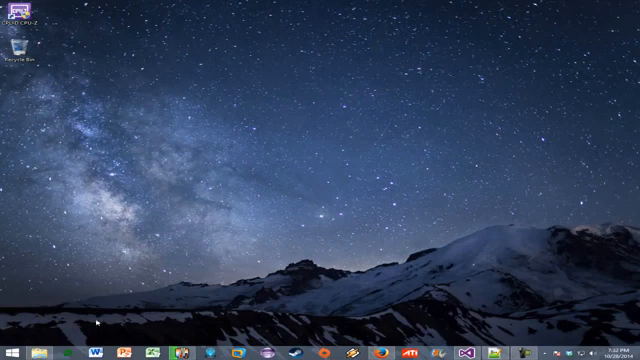
{"action": "mouse_move", "coordinate": [249, 190]}
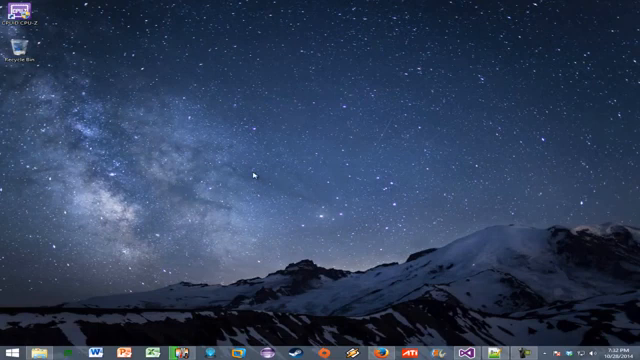
{"action": "mouse_move", "coordinate": [172, 133]}
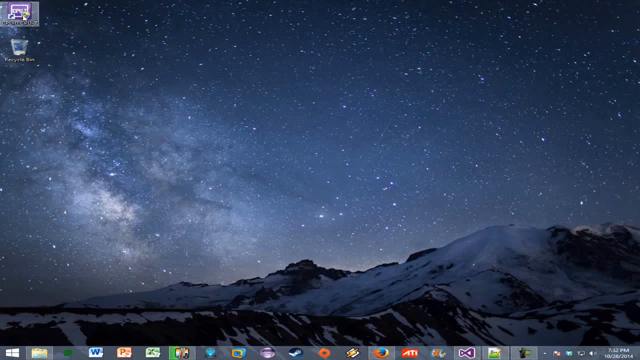
- Open CPU-Z for processor details, then search Google for '8350fx overclock'
{"action": "double_click", "coordinate": [27, 12]}
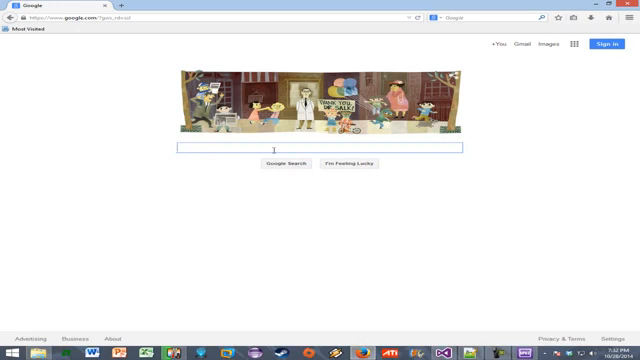
{"action": "type", "text": "8350fx"}
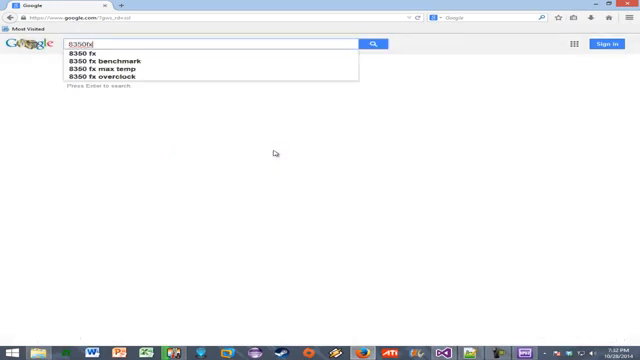
{"action": "left_click", "coordinate": [109, 76]}
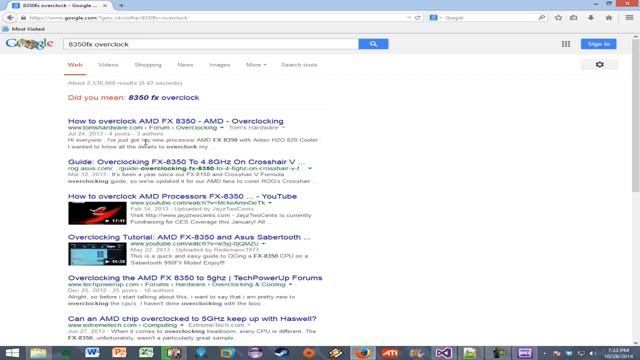
{"action": "mouse_move", "coordinate": [452, 120]}
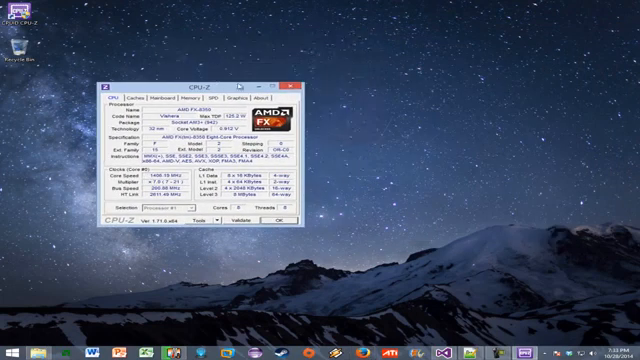
- Start AMD OverDrive and confirm its overclocking risk warning with OK
{"action": "left_click", "coordinate": [289, 81]}
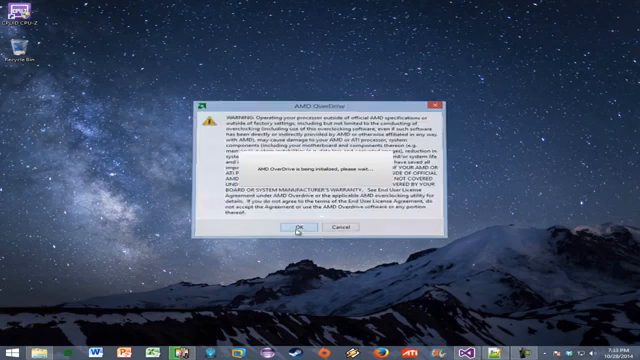
{"action": "left_click", "coordinate": [298, 228]}
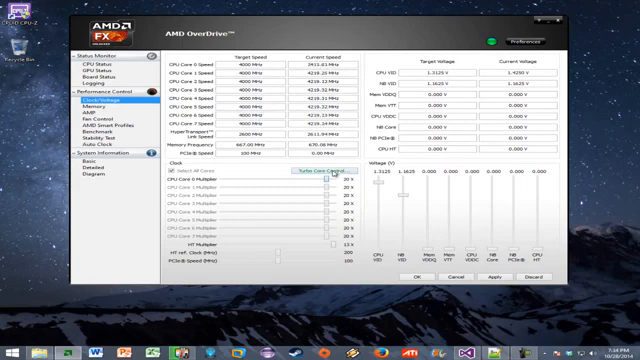
- Open Turbo Core Control and confirm the overclocking risk warning
{"action": "left_click", "coordinate": [316, 176]}
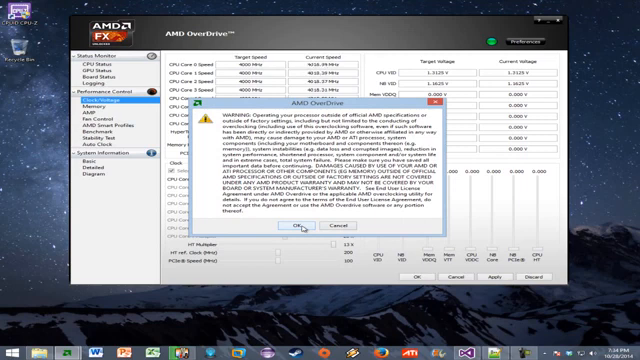
{"action": "left_click", "coordinate": [289, 226]}
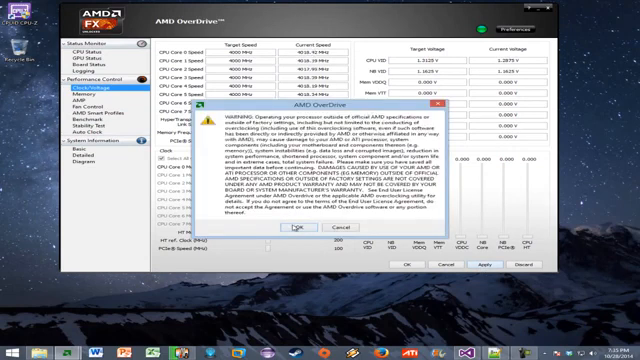
- Confirm the warning to apply 4100 MHz targets, 20.5x multiplier and 1.3125 V
{"action": "left_click", "coordinate": [295, 230]}
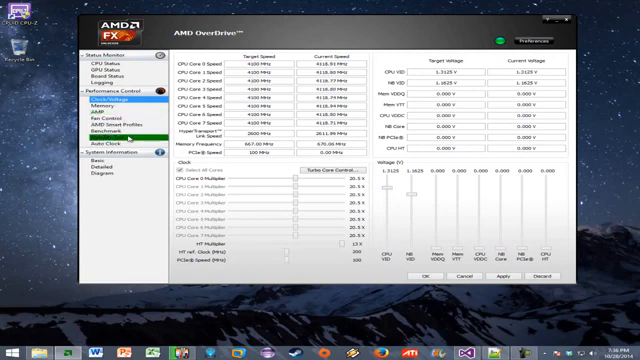
{"action": "left_click", "coordinate": [102, 131]}
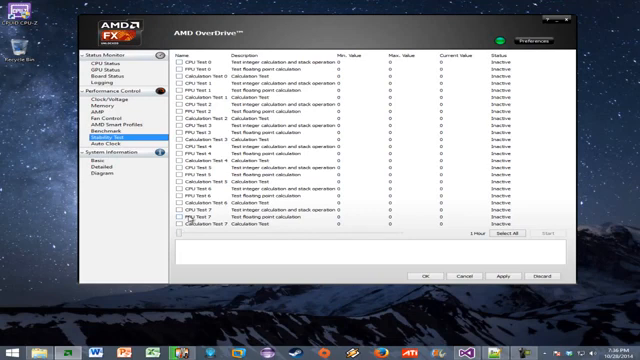
{"action": "left_click", "coordinate": [111, 101]}
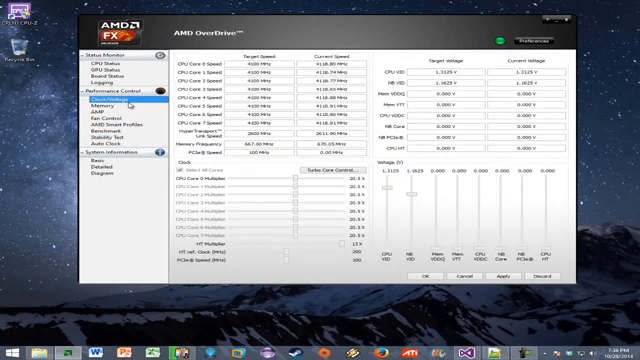
{"action": "left_click", "coordinate": [115, 142]}
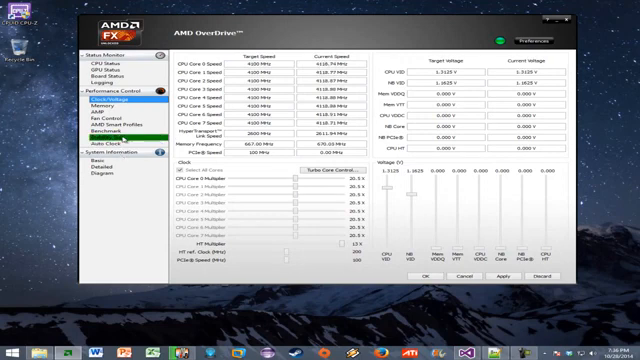
{"action": "left_click", "coordinate": [98, 131]}
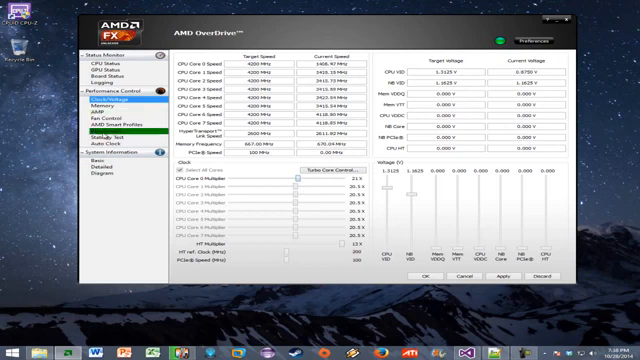
- Switch between Stability Test and Clock/Voltage, bringing the CPU VID target to 1.3250 V
{"action": "left_click", "coordinate": [100, 137]}
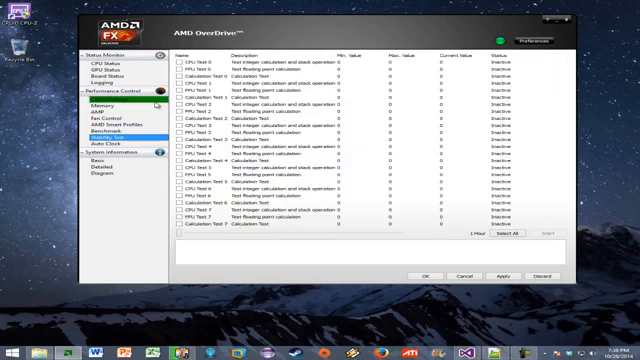
{"action": "left_click", "coordinate": [98, 103]}
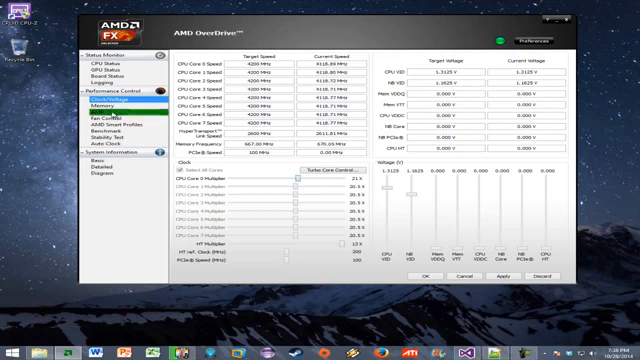
{"action": "left_click", "coordinate": [96, 130]}
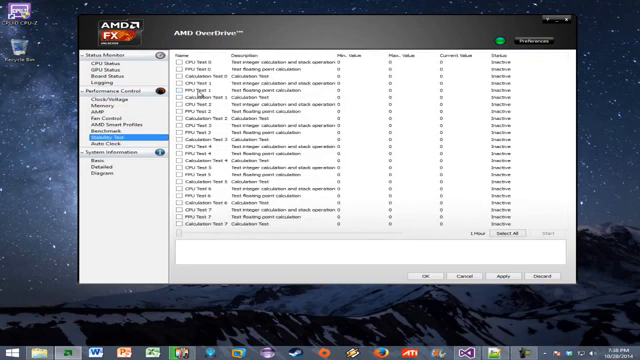
{"action": "left_click", "coordinate": [99, 95]}
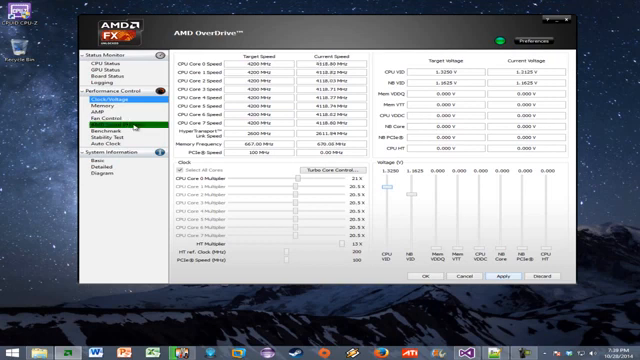
- Set per-core targets to 4300 MHz at 21.5x and show the inactive stability tests
{"action": "left_click", "coordinate": [102, 130]}
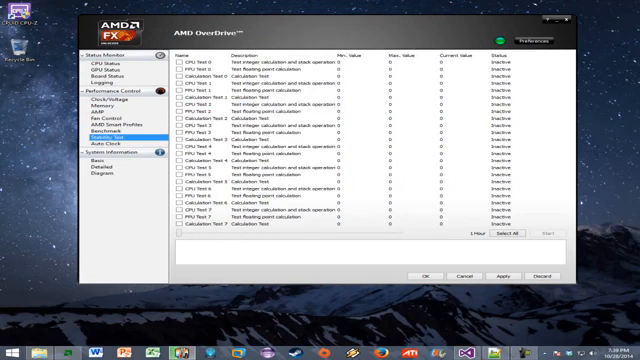
{"action": "left_click", "coordinate": [101, 98]}
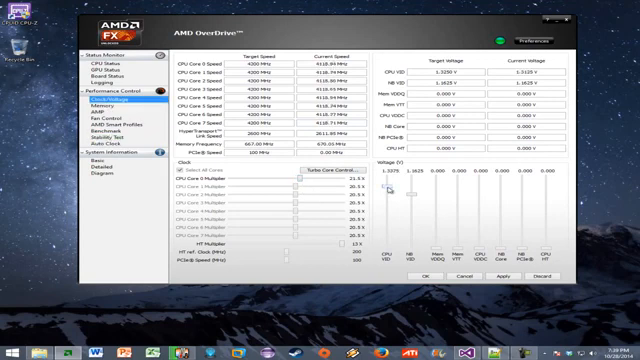
{"action": "left_click", "coordinate": [91, 138]}
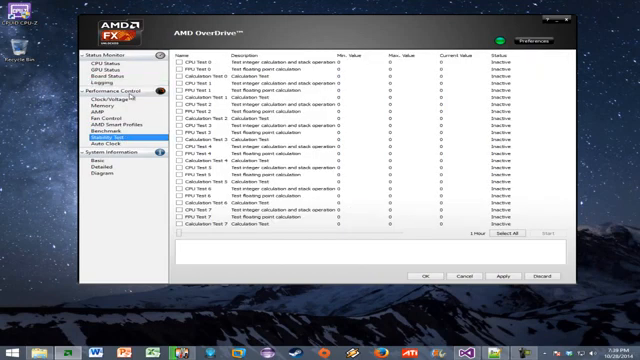